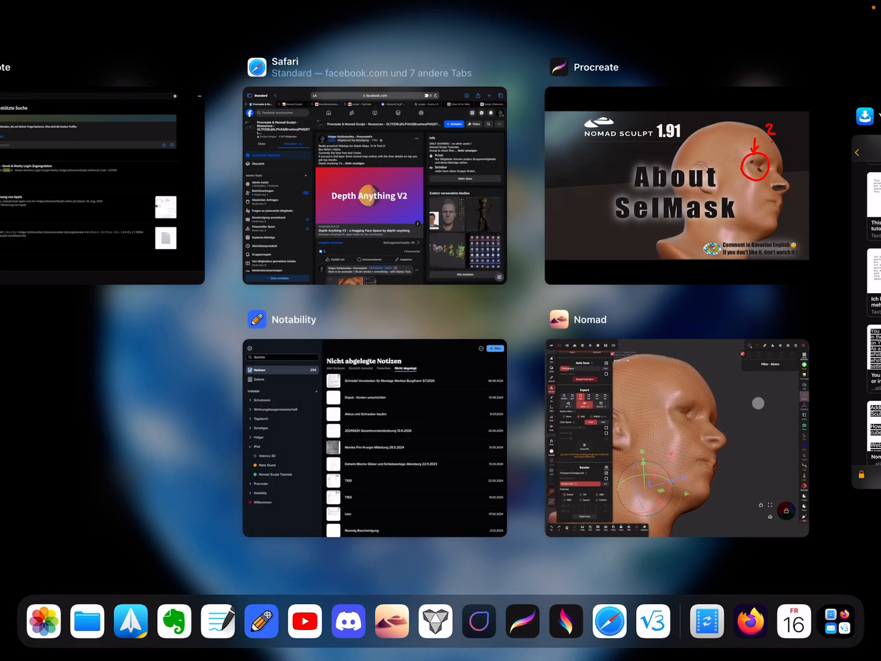
# Bring Nomad Sculpt back to the front from the iPadOS app switcher.
pyautogui.click(677, 435)
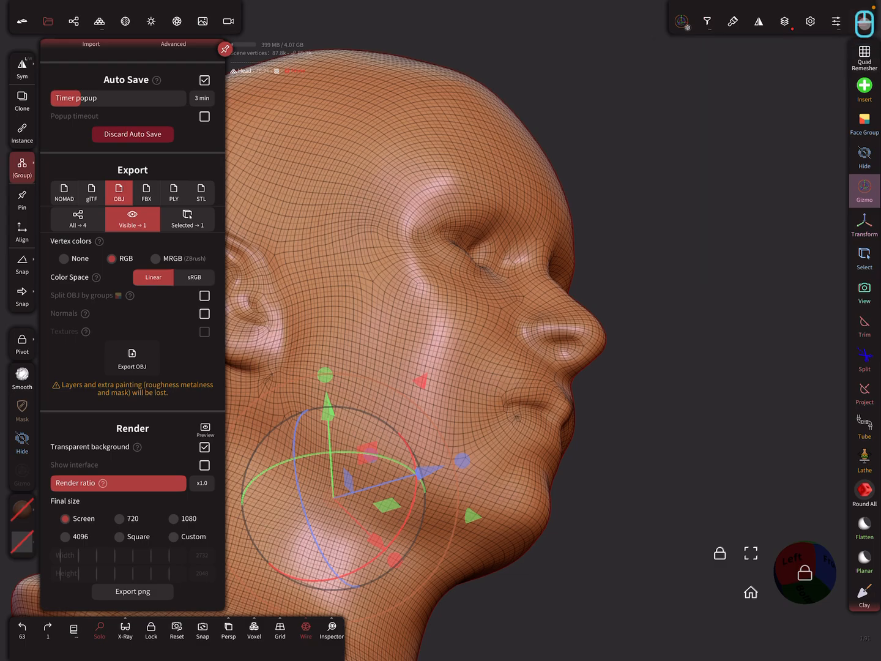
# Choose the SelMask tool from the full sculpting tools grid.
pyautogui.click(862, 22)
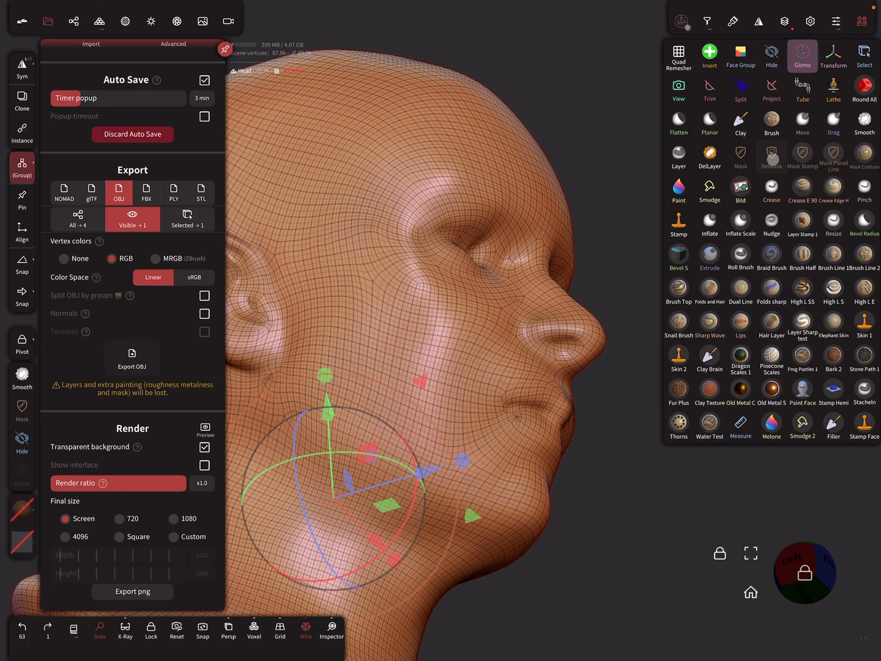
pyautogui.click(771, 157)
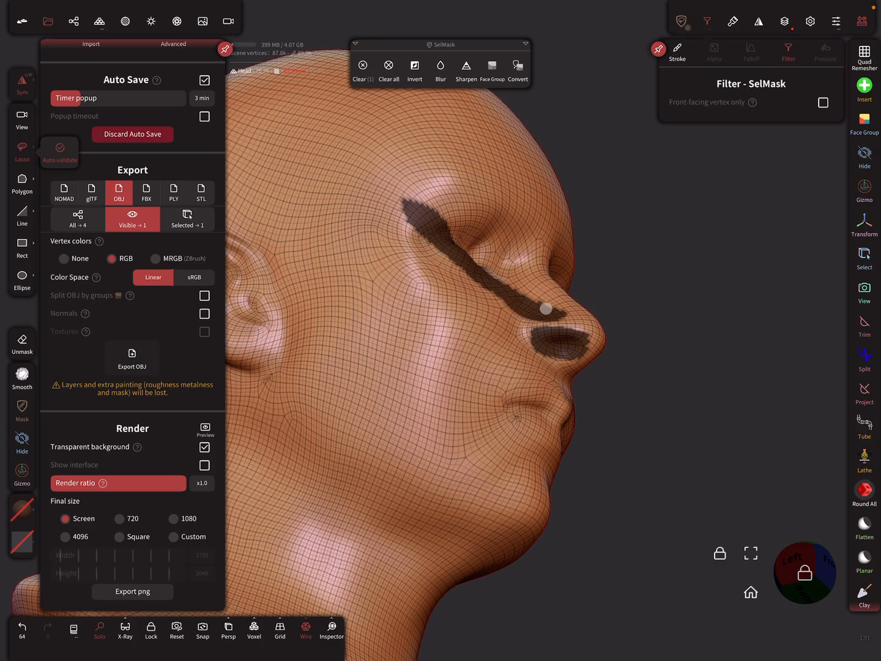
pyautogui.moveTo(632, 280)
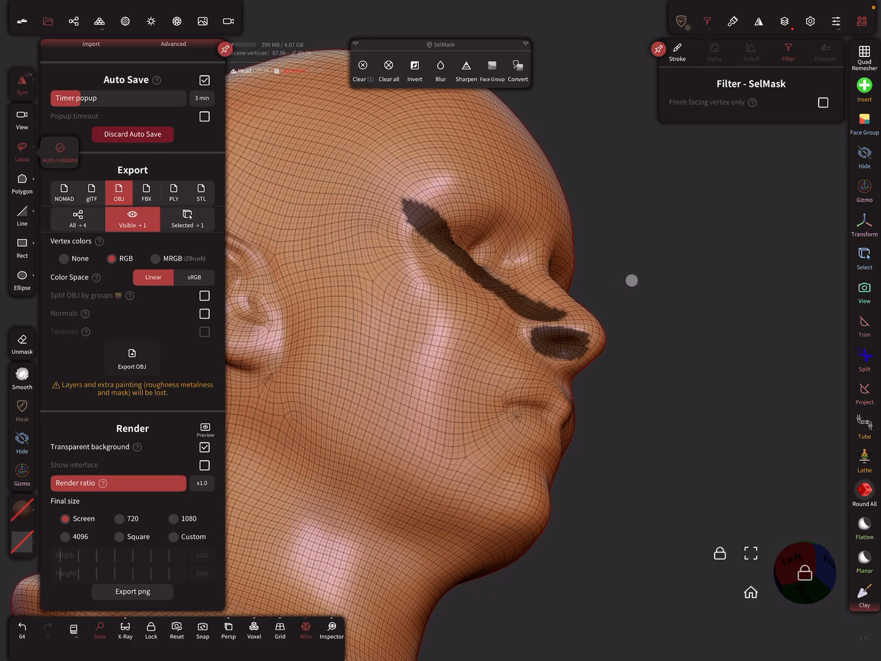
# Orbit the head to reveal the mask on the far eye, then show the Scene object list.
pyautogui.click(415, 67)
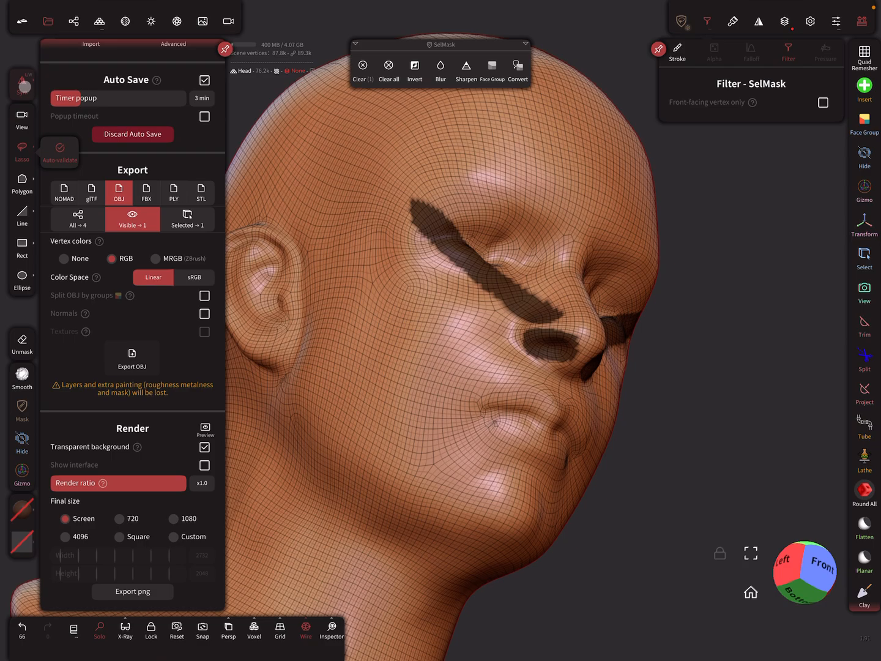
pyautogui.click(414, 71)
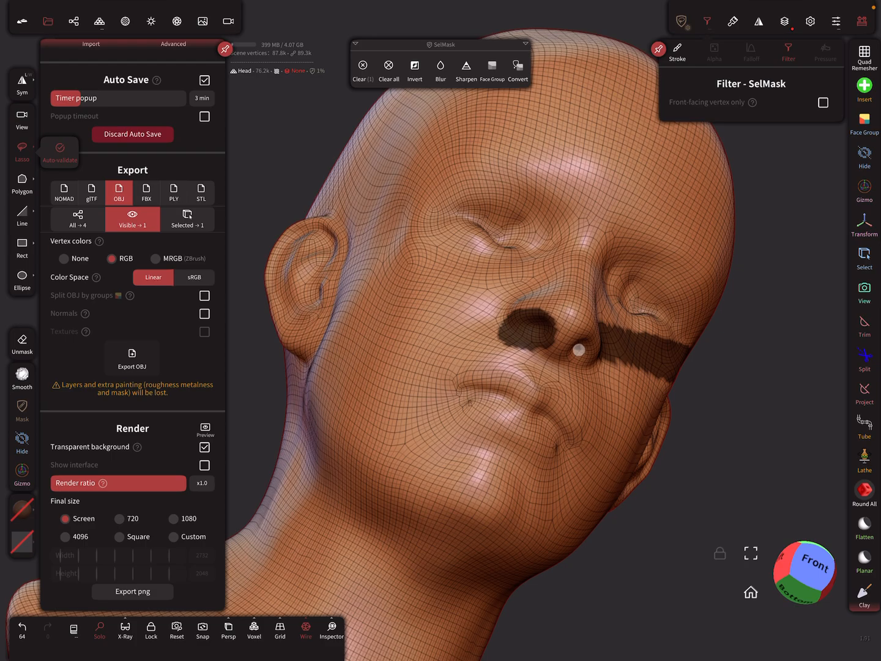
pyautogui.moveTo(705, 365)
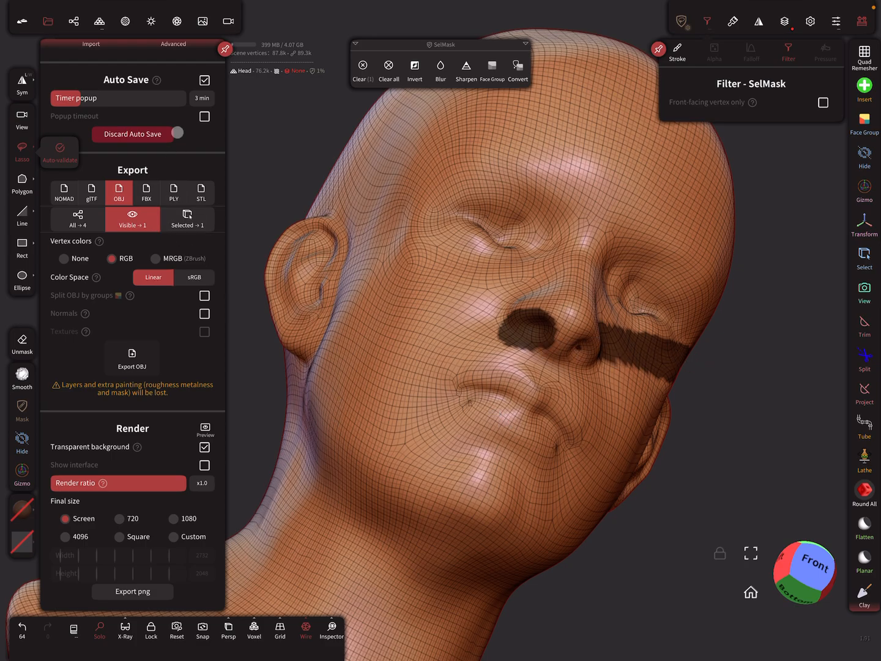
pyautogui.click(74, 20)
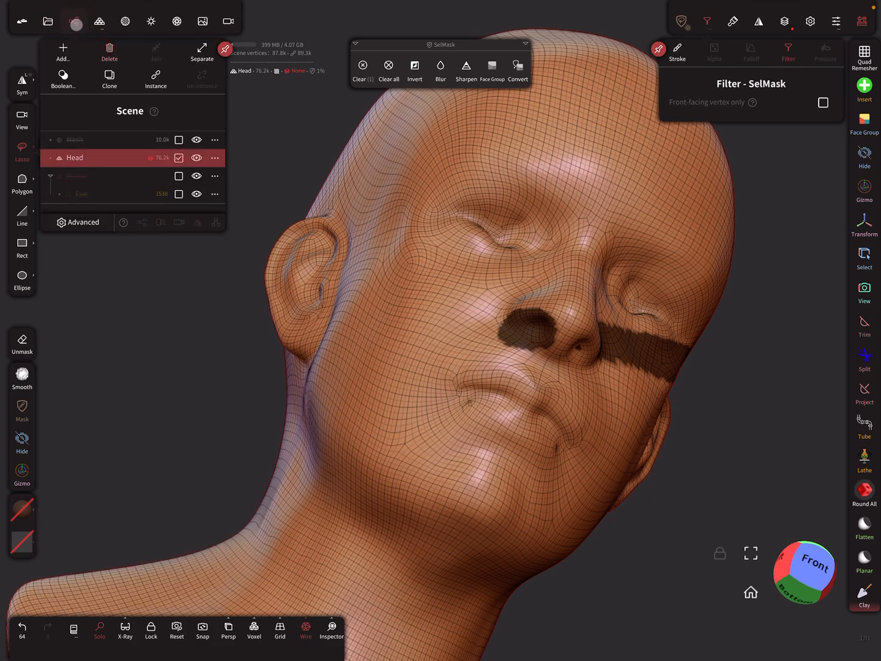
# Make the comb Mesh active, hide the Head, and clear the comb's existing mask.
pyautogui.click(195, 158)
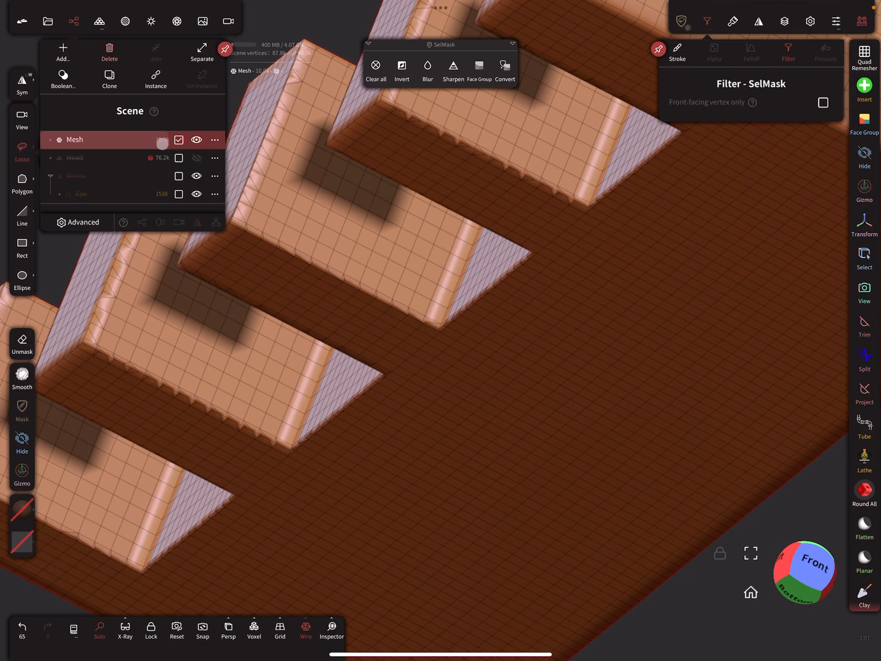
pyautogui.click(196, 140)
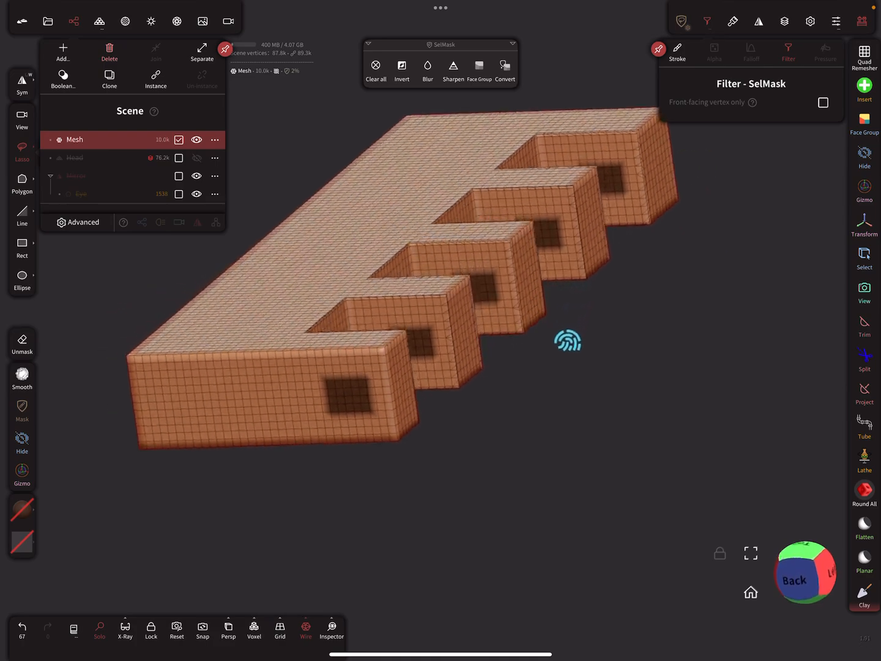
pyautogui.click(375, 71)
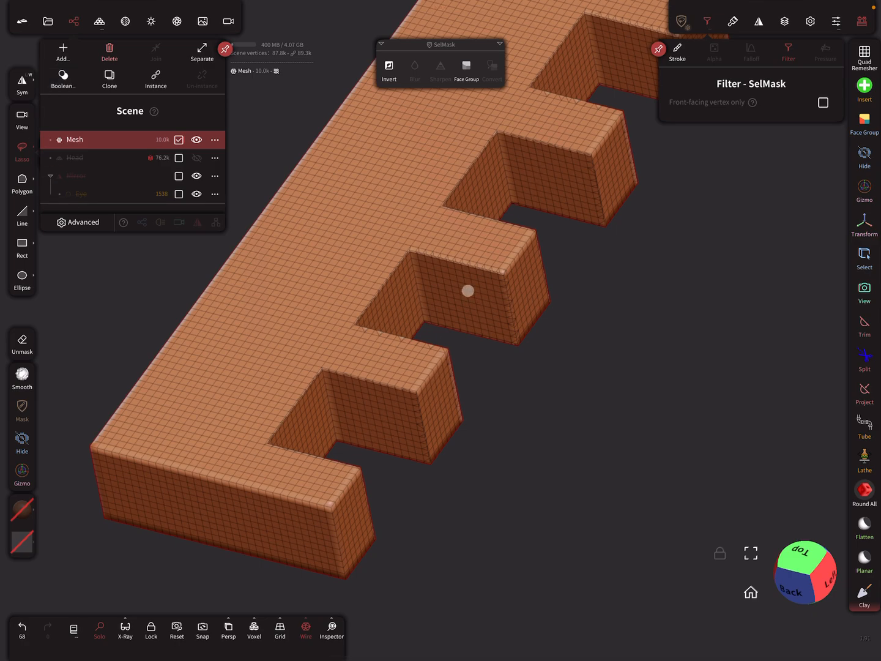
pyautogui.moveTo(401, 529)
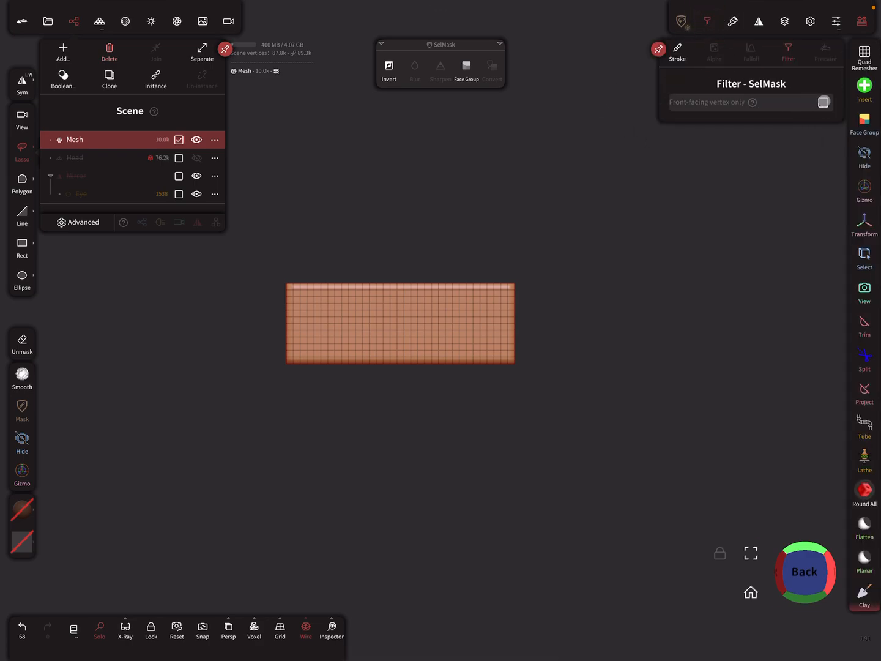
# Enable Front-facing vertex only in the SelMask Filter panel.
pyautogui.click(823, 103)
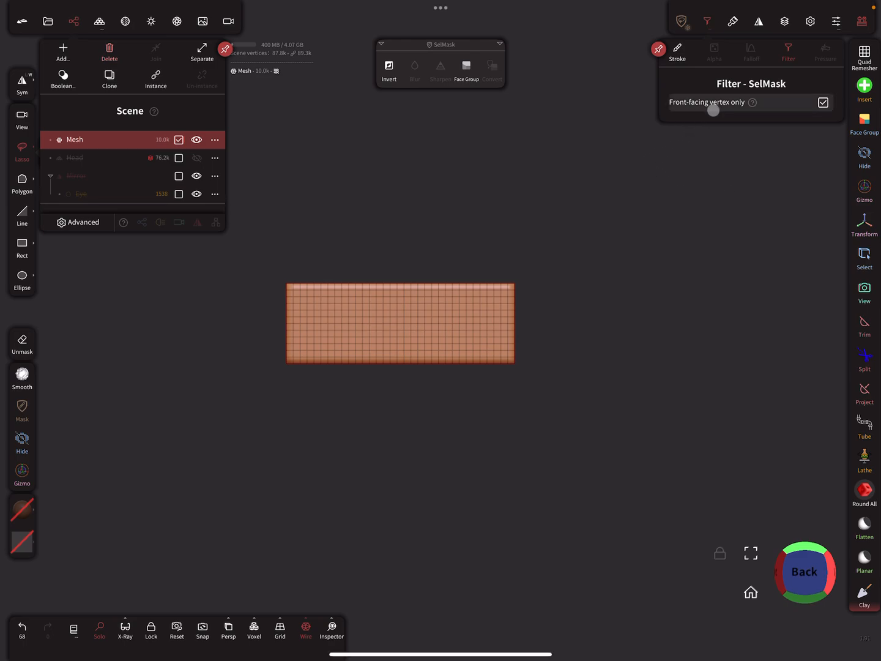
pyautogui.moveTo(666, 248)
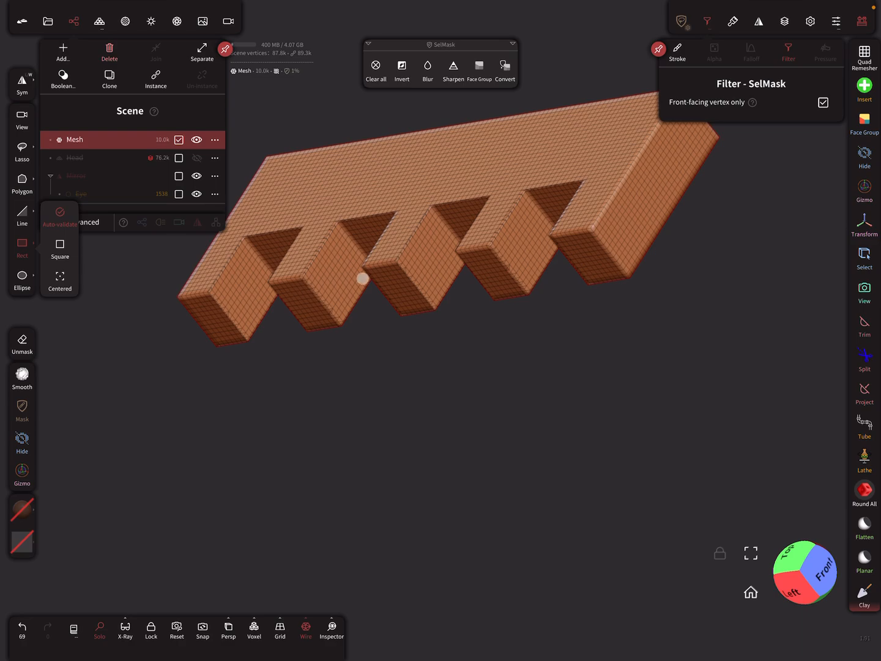
pyautogui.moveTo(424, 382)
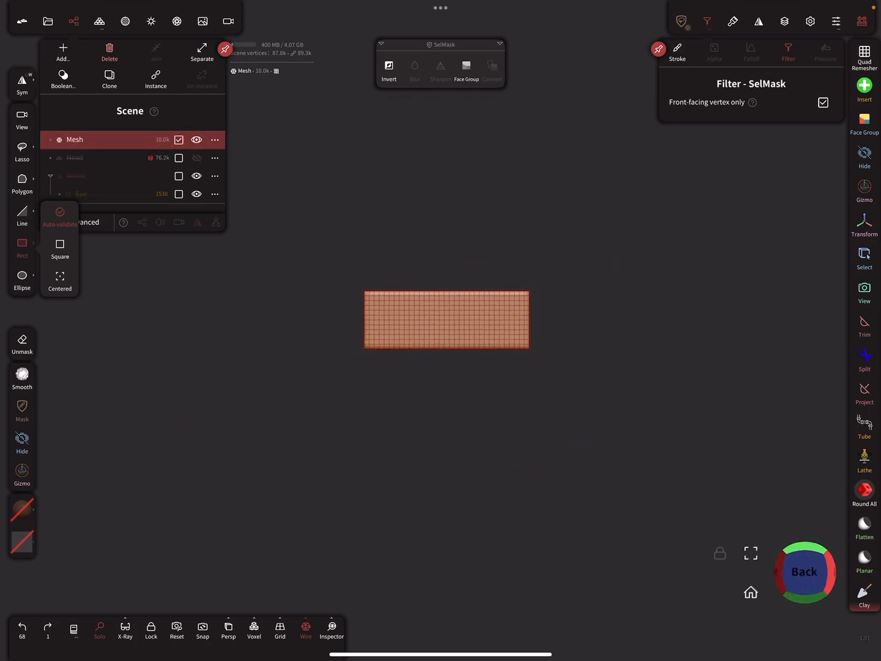
# Disable Front-facing vertex only for the rectangle mask test, then hide the comb Mesh.
pyautogui.click(823, 103)
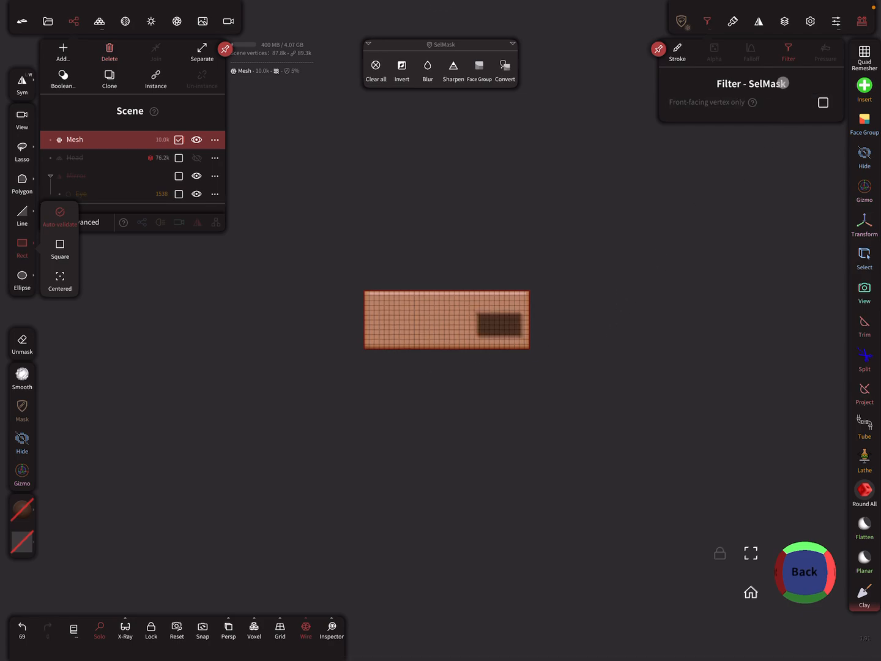
pyautogui.moveTo(673, 246)
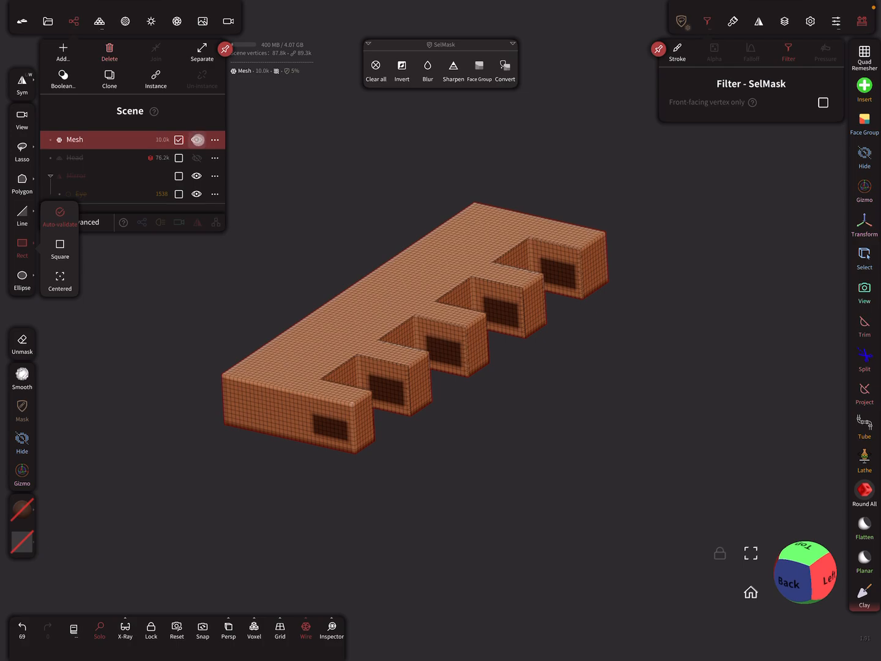
pyautogui.click(196, 140)
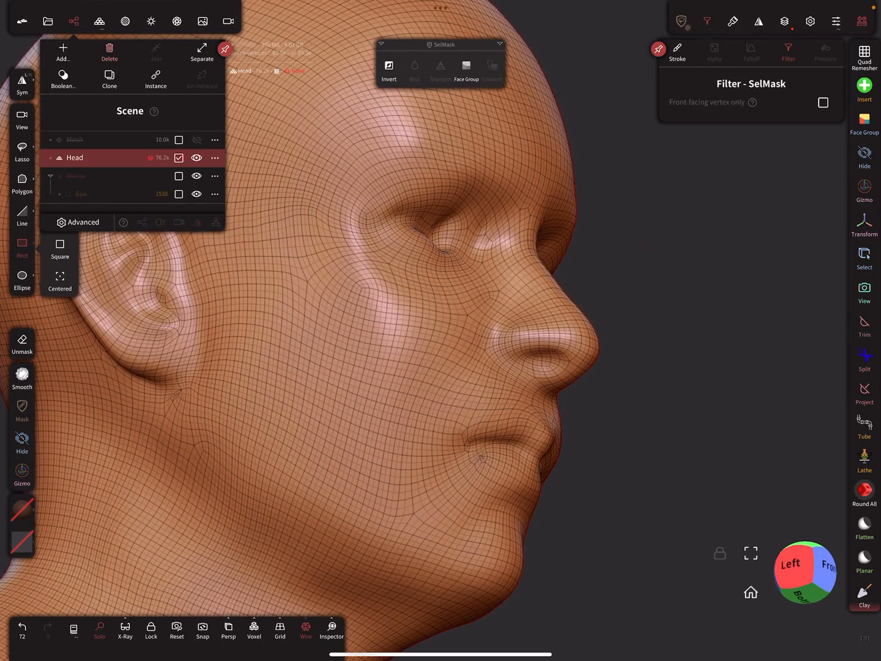
# Re-enable Front-facing vertex only for the head and undo the nose-area test mask.
pyautogui.click(822, 103)
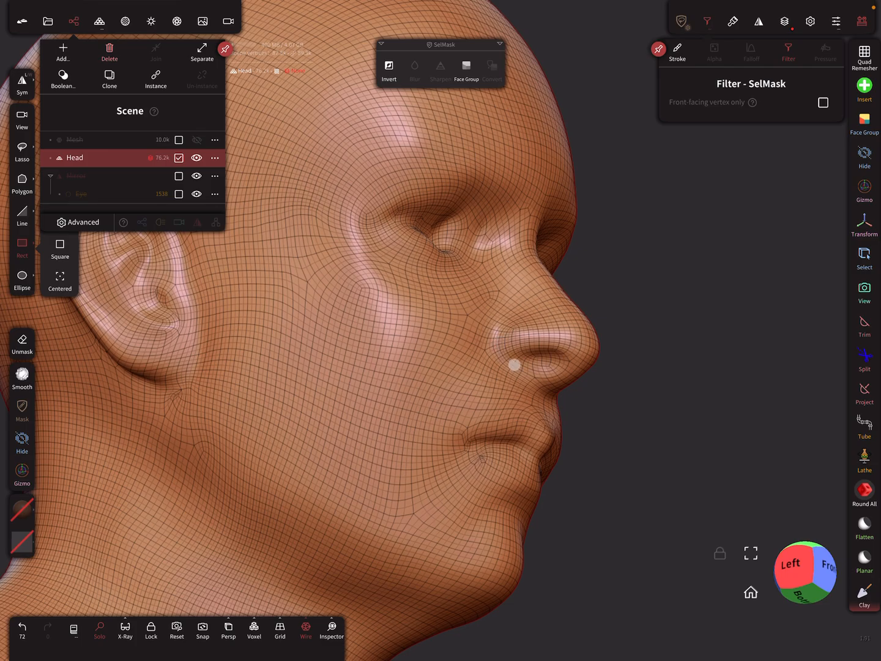
pyautogui.click(822, 102)
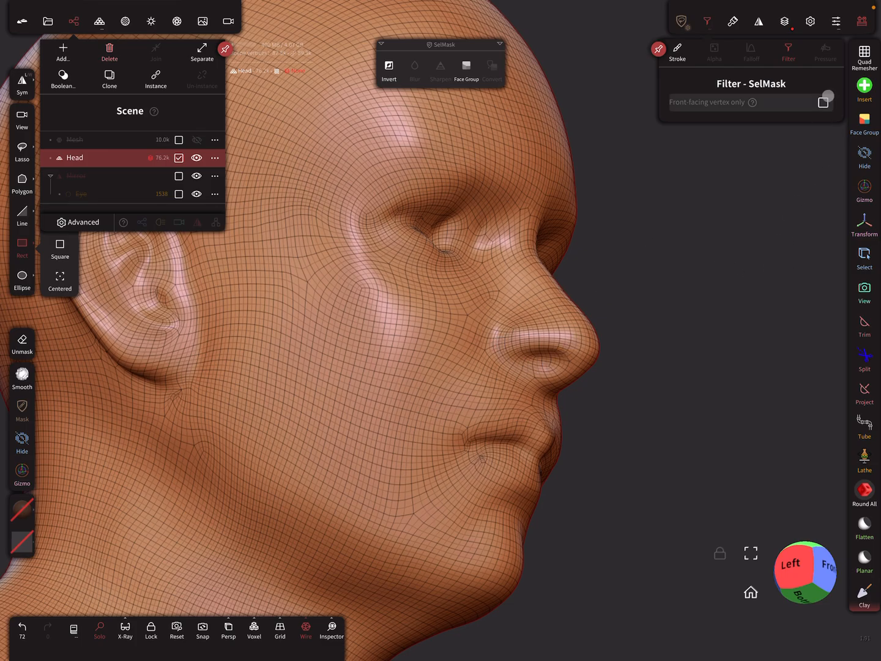
pyautogui.click(823, 103)
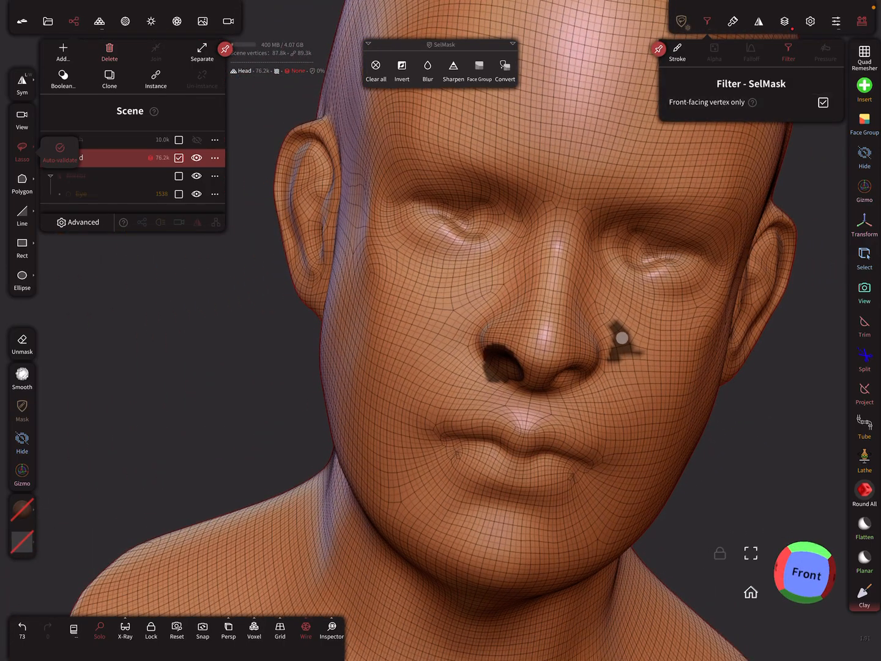
pyautogui.moveTo(666, 336)
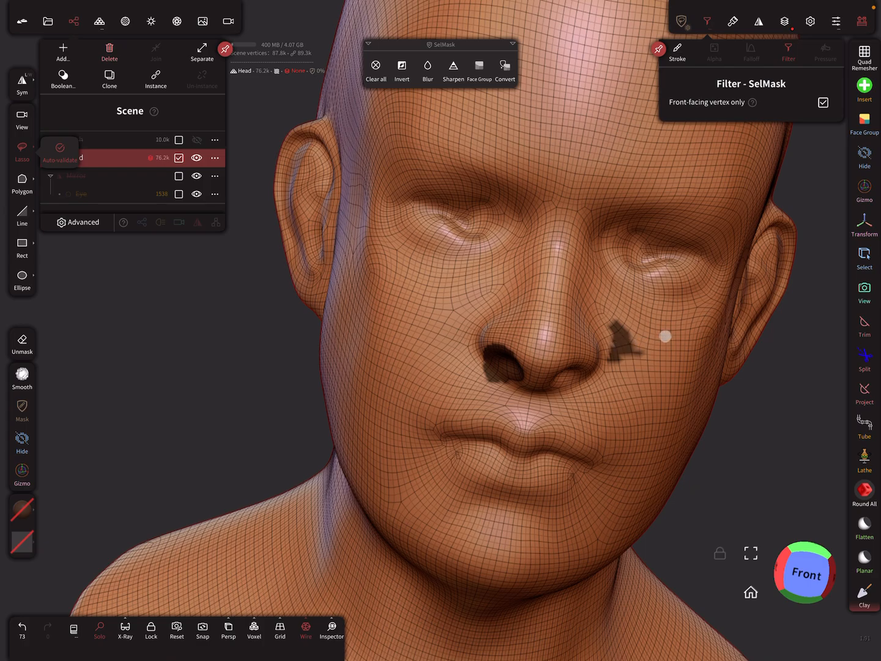
pyautogui.click(376, 71)
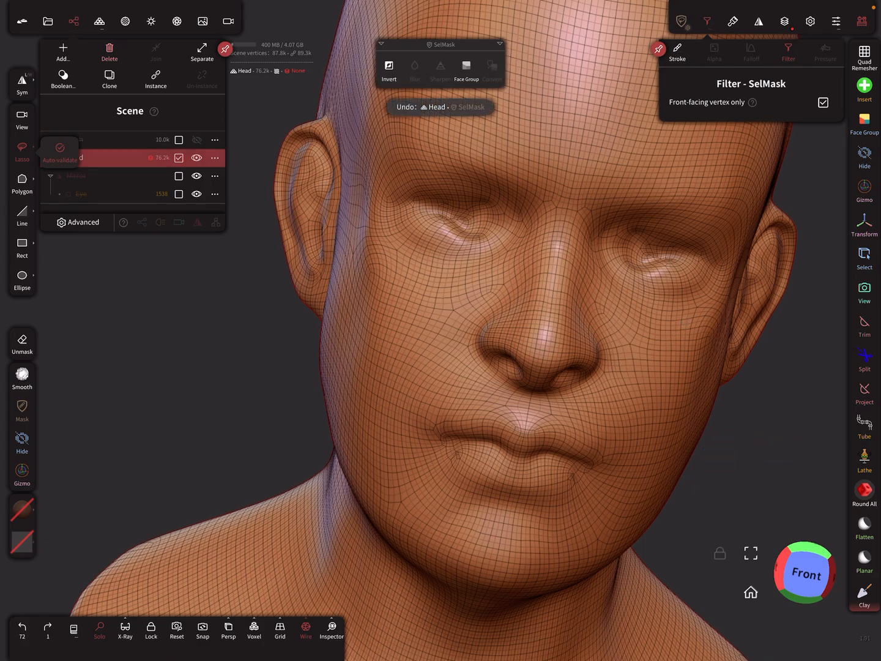